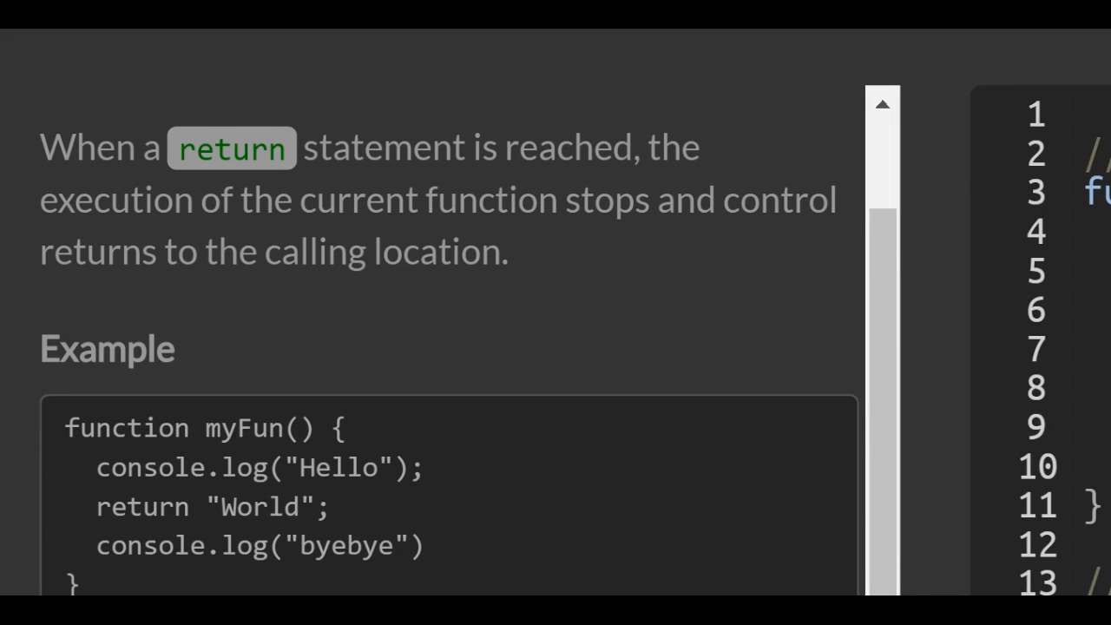
Step: Scroll through the abTest challenge and place the cursor under the 'Only change code below' comment
{"action": "scroll", "scroll_direction": "down", "scroll_amount": 3}
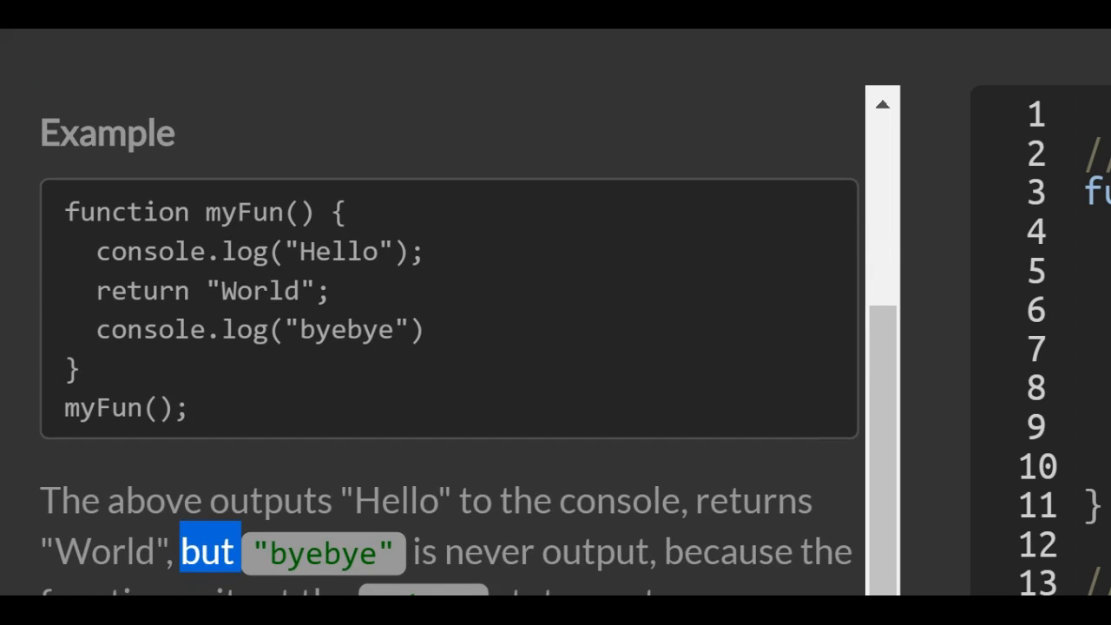
{"action": "scroll", "scroll_direction": "down", "scroll_amount": 3}
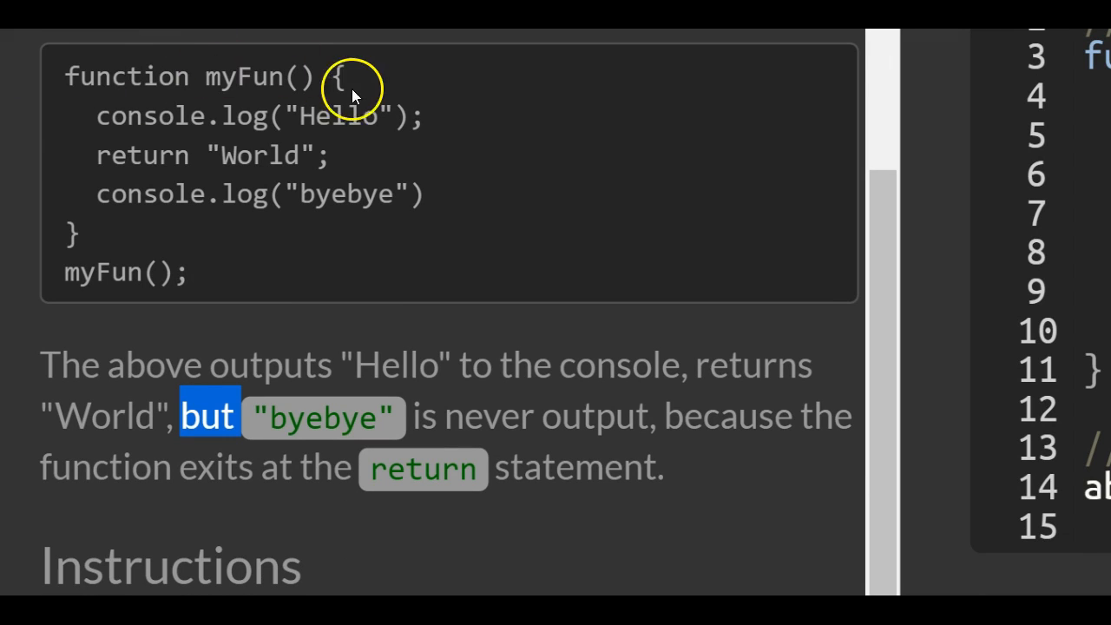
{"action": "left_click_drag", "start_coordinate": [343, 76], "coordinate": [369, 222]}
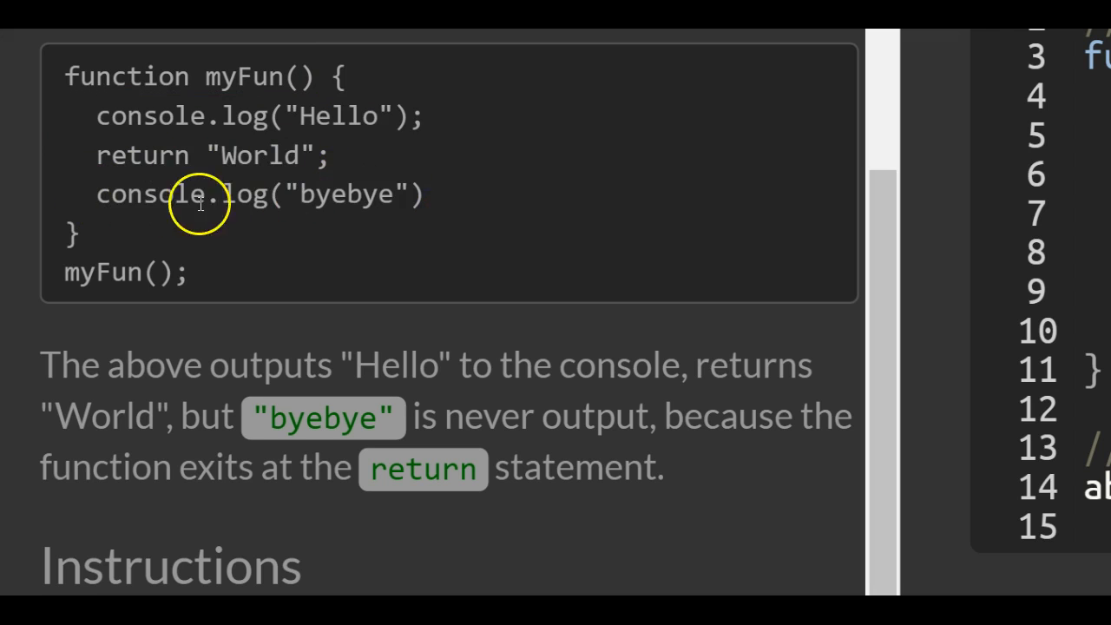
{"action": "left_click", "coordinate": [70, 272]}
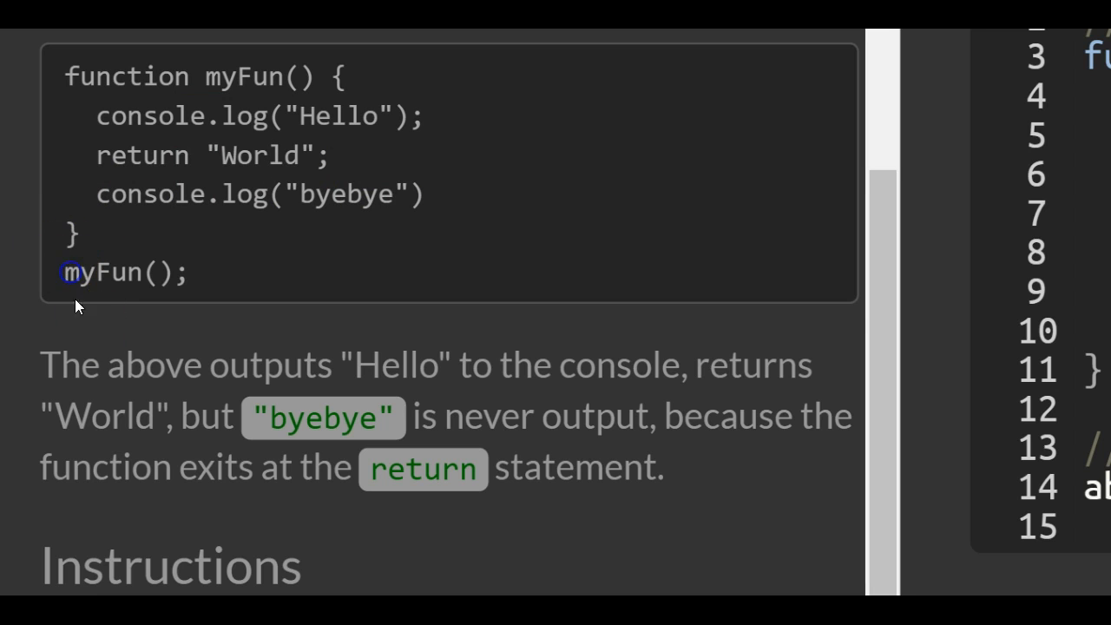
{"action": "mouse_move", "coordinate": [580, 309]}
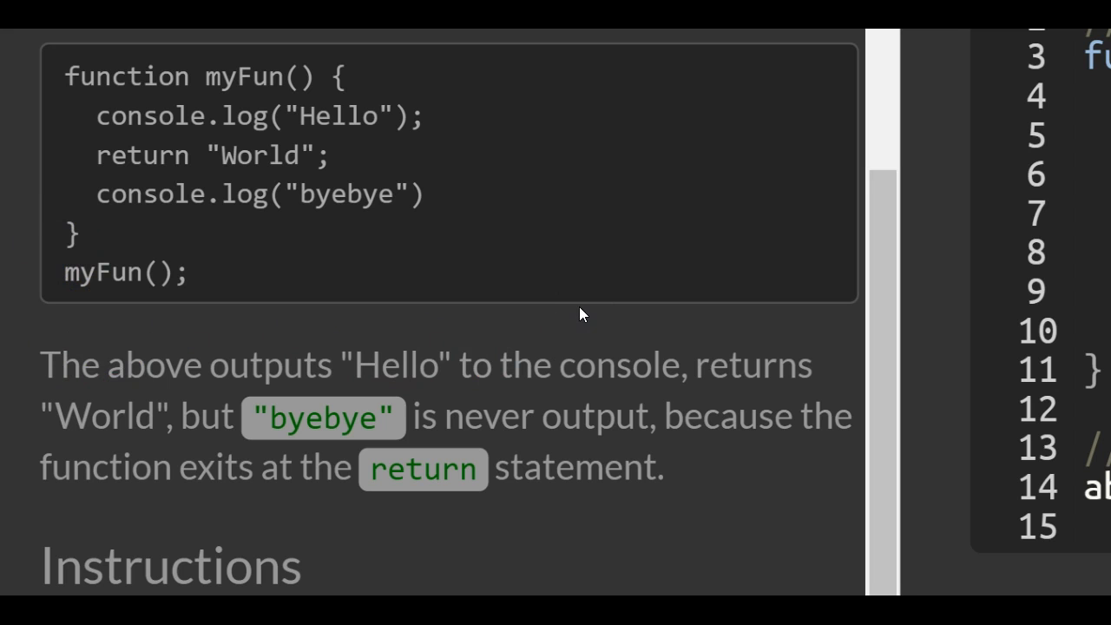
{"action": "scroll", "scroll_direction": "down", "scroll_amount": 3}
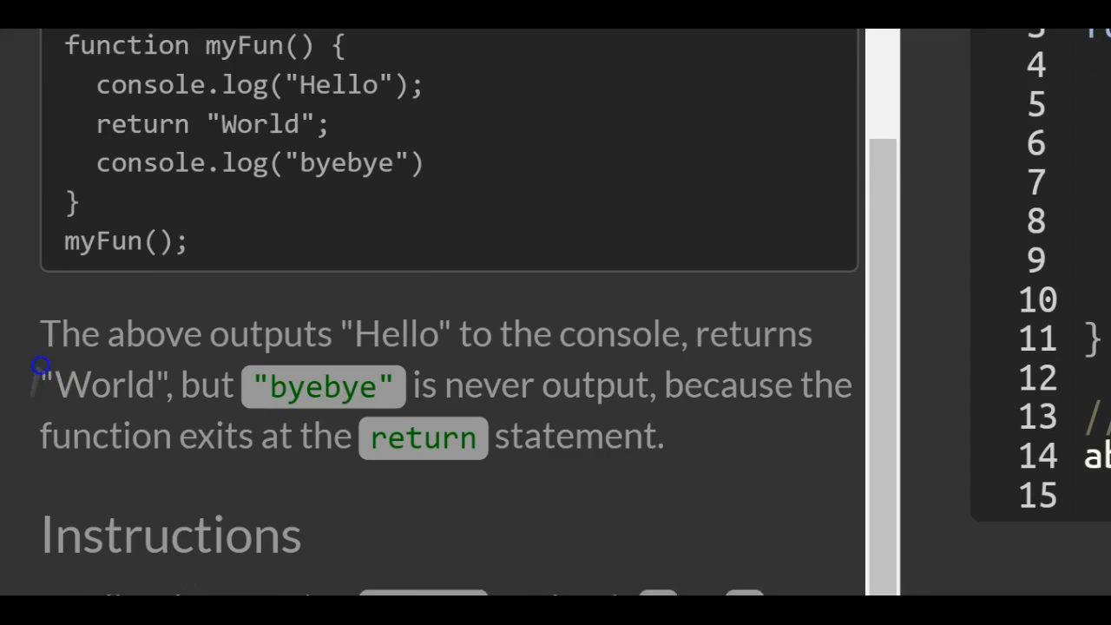
{"action": "scroll", "scroll_direction": "down", "scroll_amount": 3}
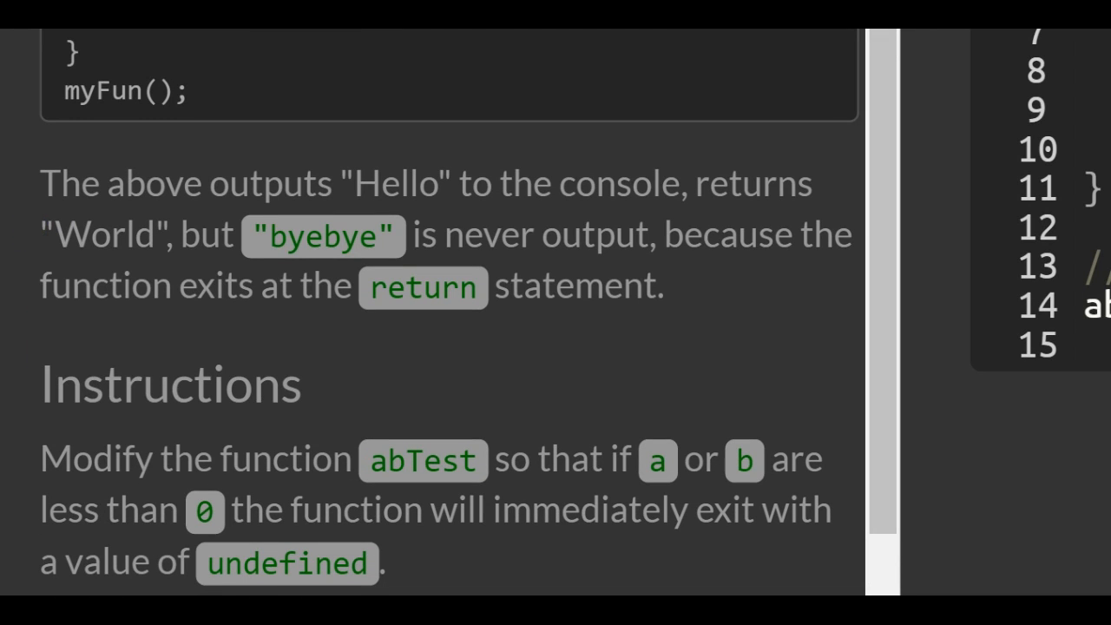
{"action": "scroll", "scroll_direction": "down", "scroll_amount": 3}
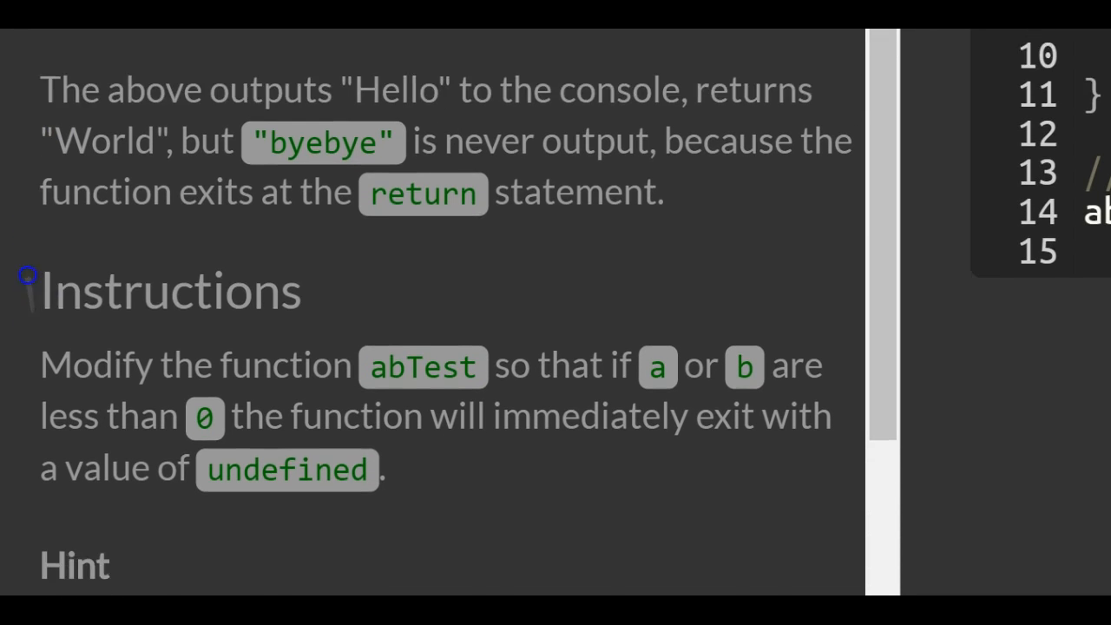
{"action": "scroll", "scroll_direction": "down", "scroll_amount": 3}
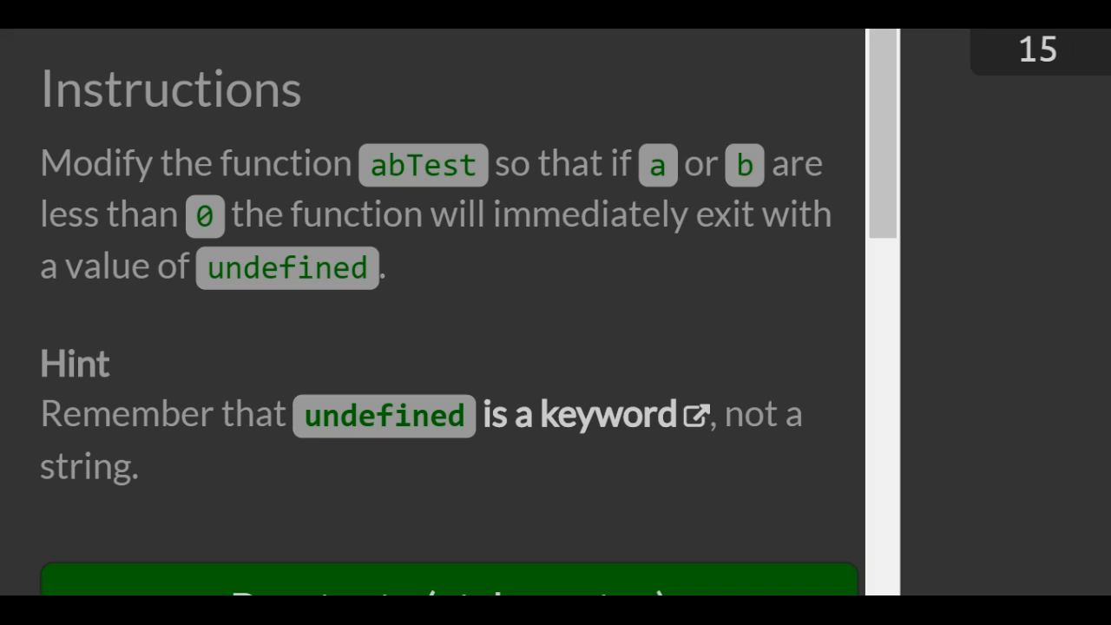
{"action": "scroll", "scroll_direction": "down", "scroll_amount": 3}
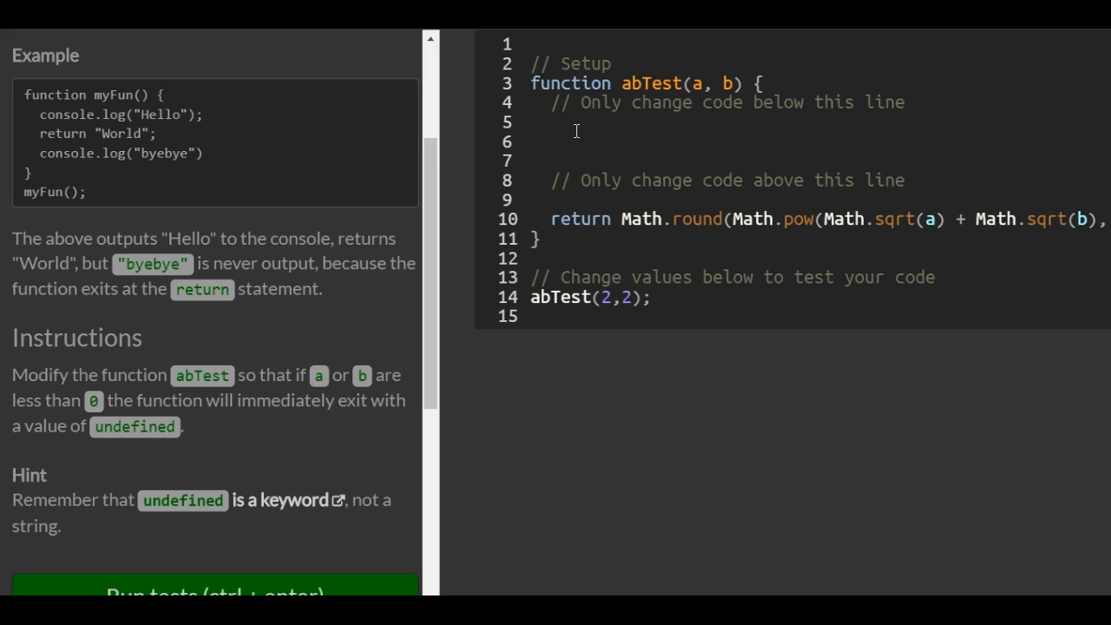
Step: Write the guard if (a < 0 || b < 0) {} and begin a return inside it
{"action": "type", "text": "i"}
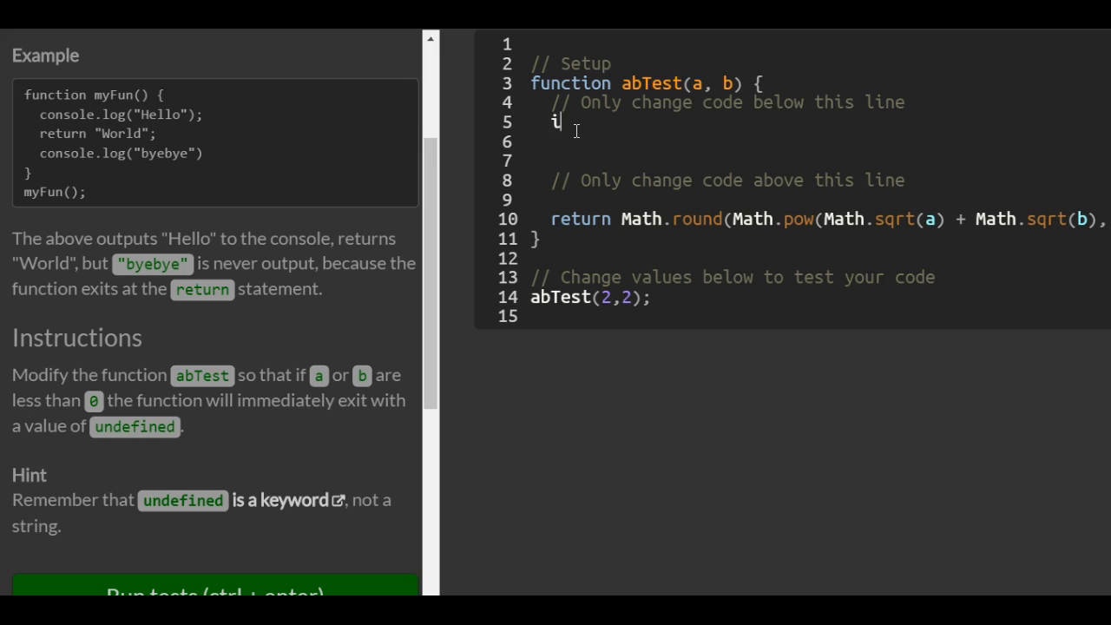
{"action": "type", "text": "f ()"}
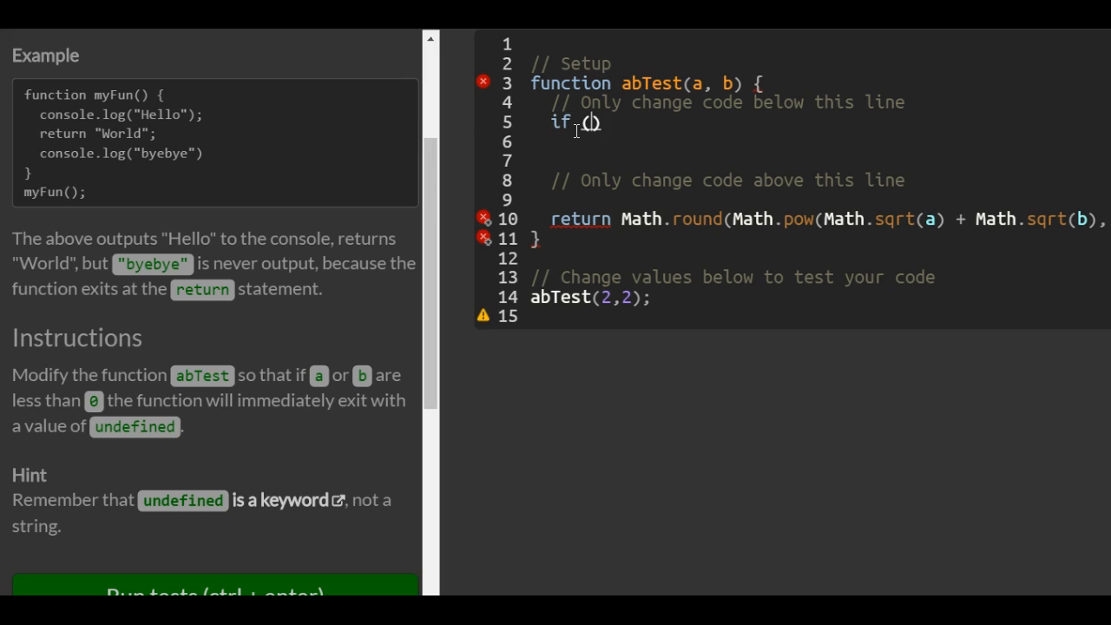
{"action": "type", "text": "a <"}
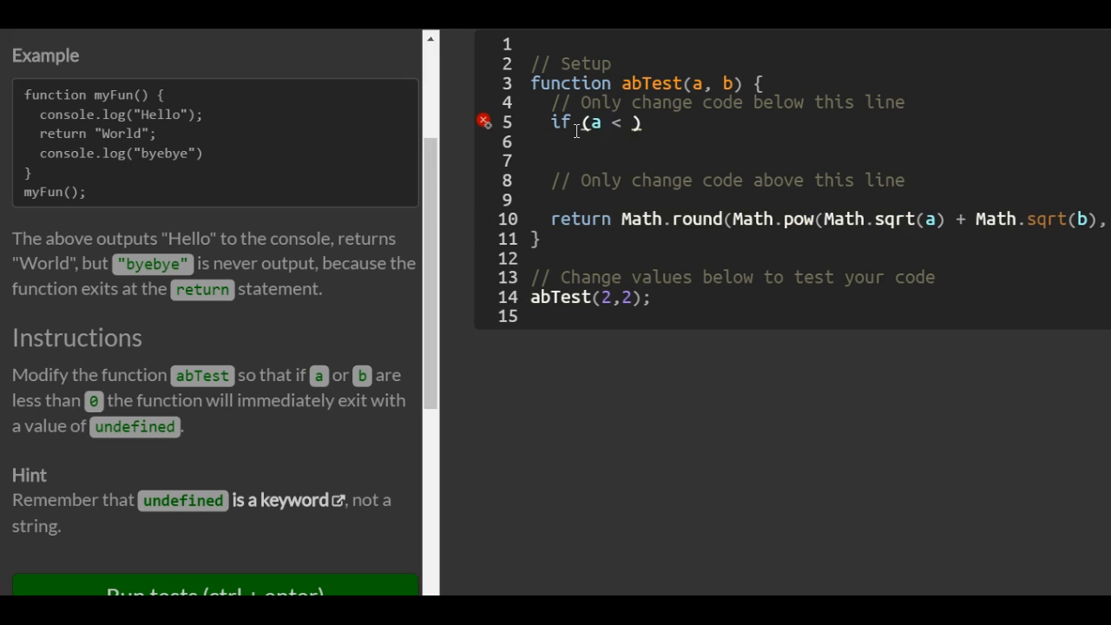
{"action": "type", "text": "0 || b"}
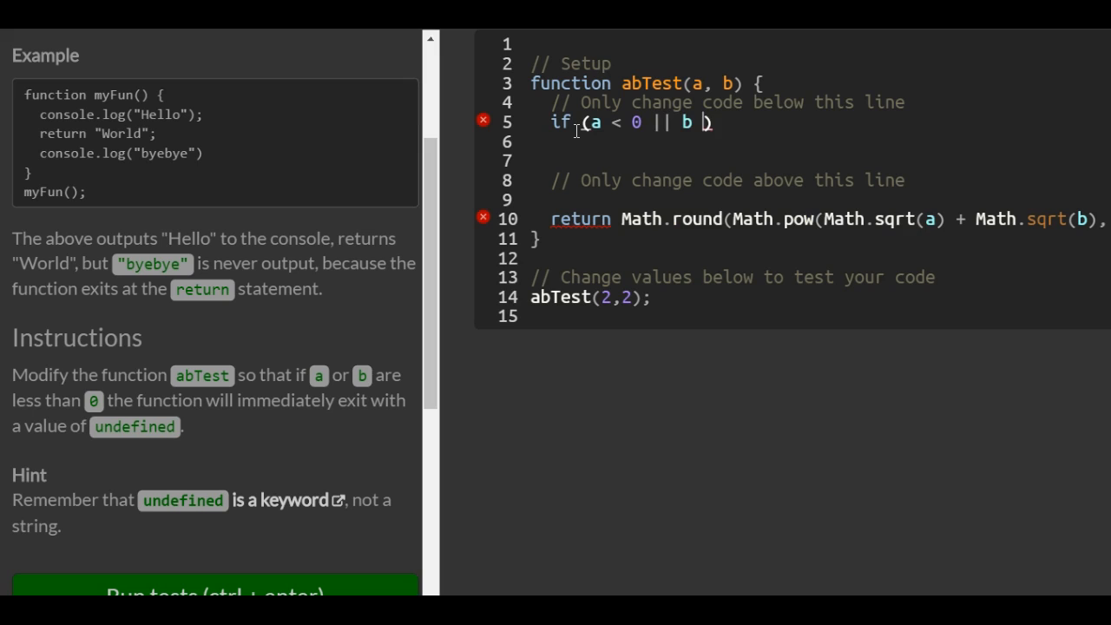
{"action": "type", "text": "<"}
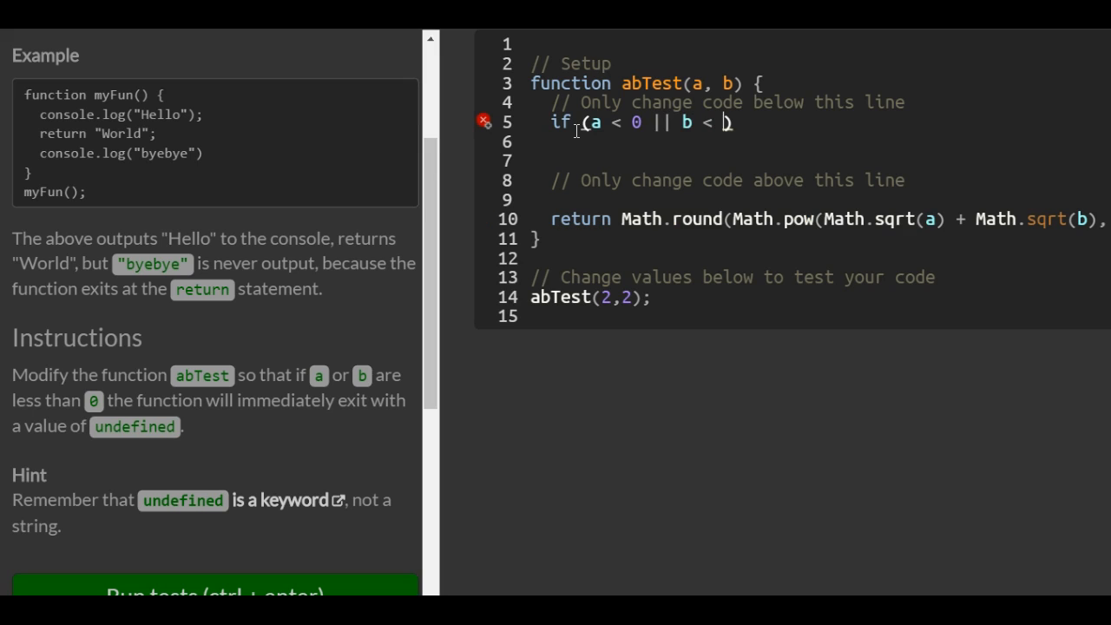
{"action": "type", "text": "0)"}
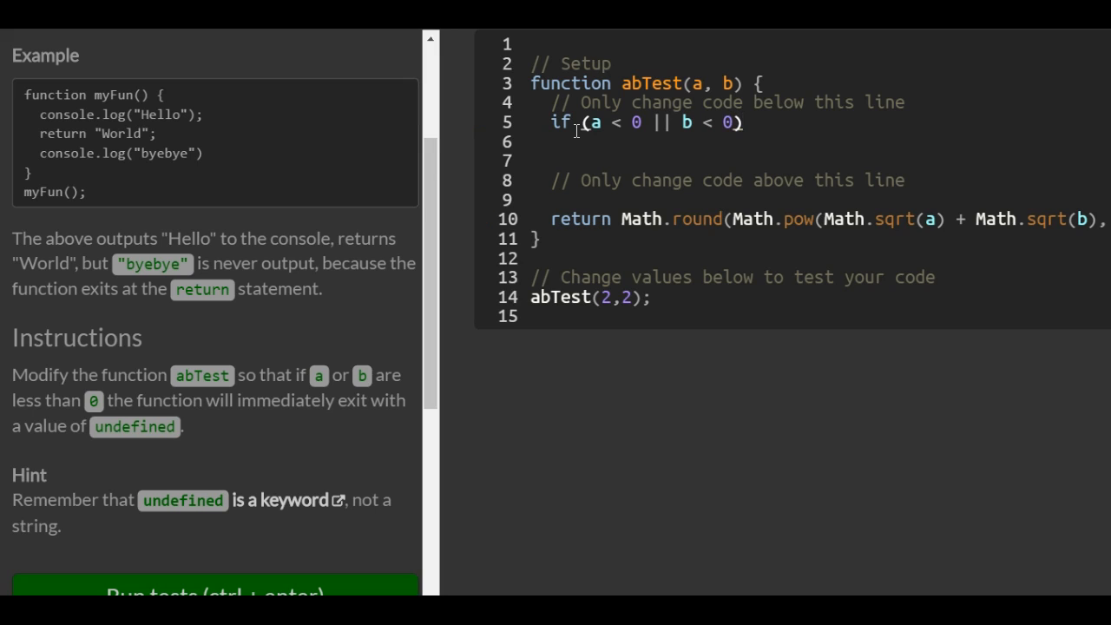
{"action": "type", "text": "{}"}
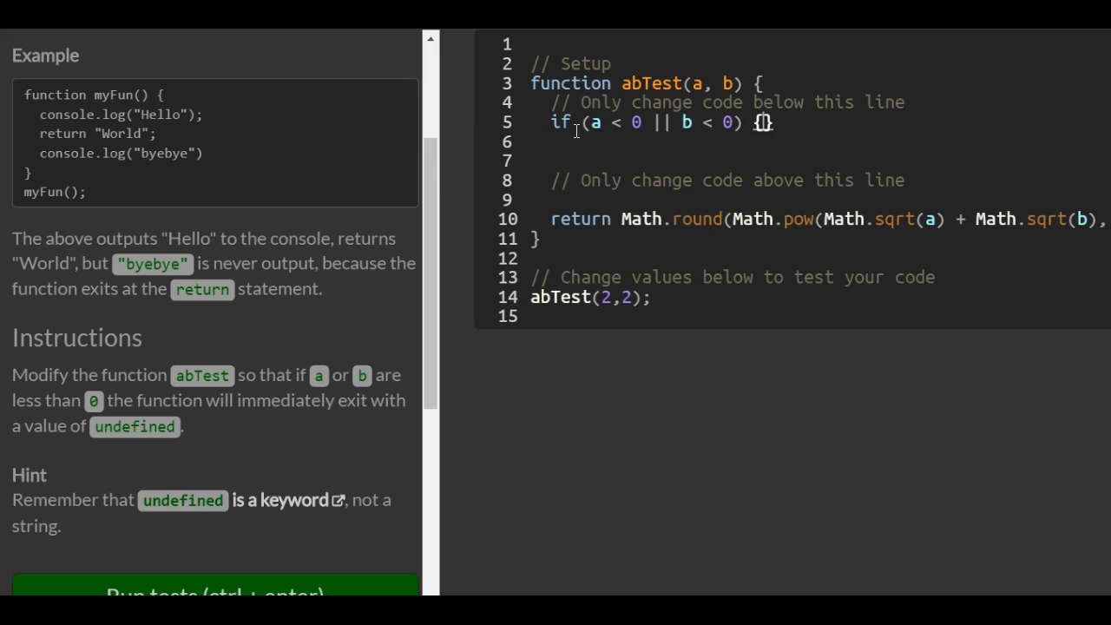
{"action": "type", "text": "return unded"}
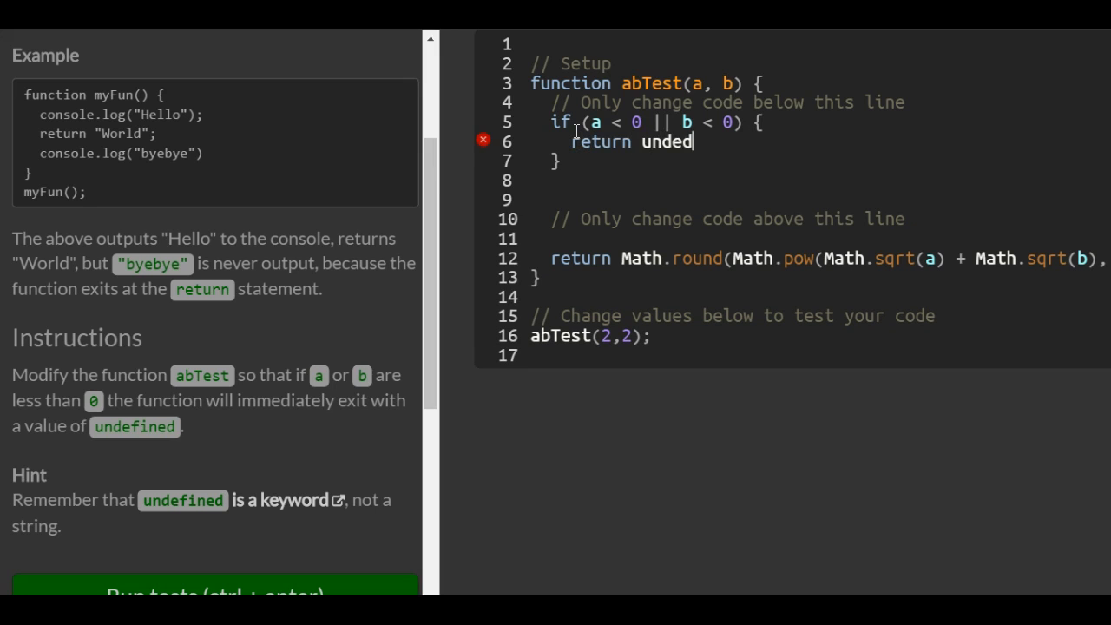
Step: Complete the guard's statement as 'return undefined;'
{"action": "type", "text": "ined;"}
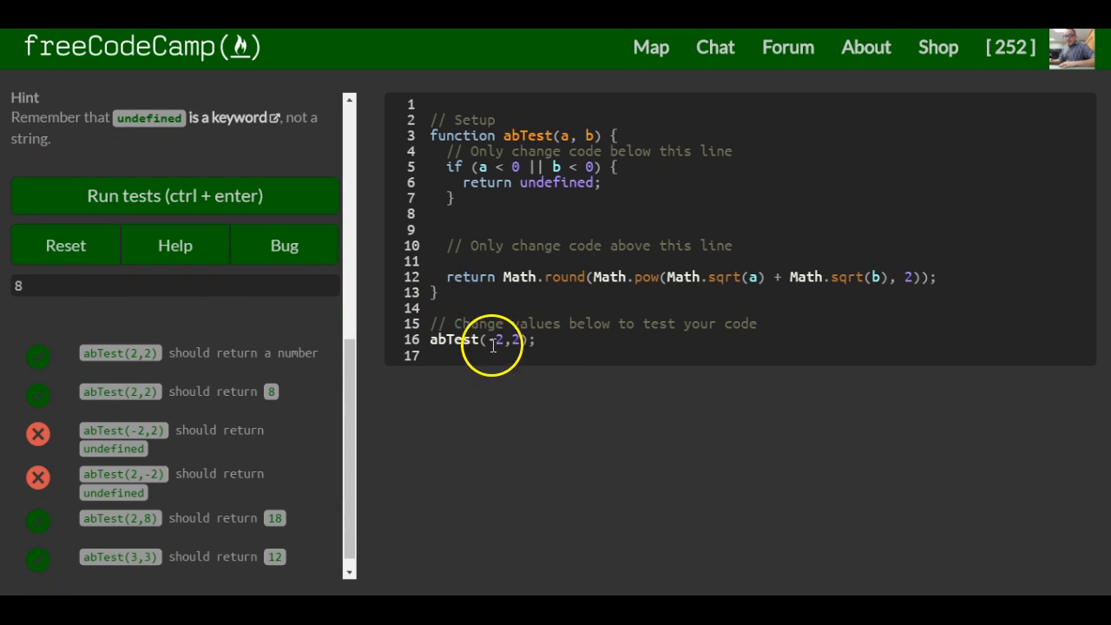
Step: Add a minus sign so the sample call reads abTest(-2,2)
{"action": "type", "text": "-"}
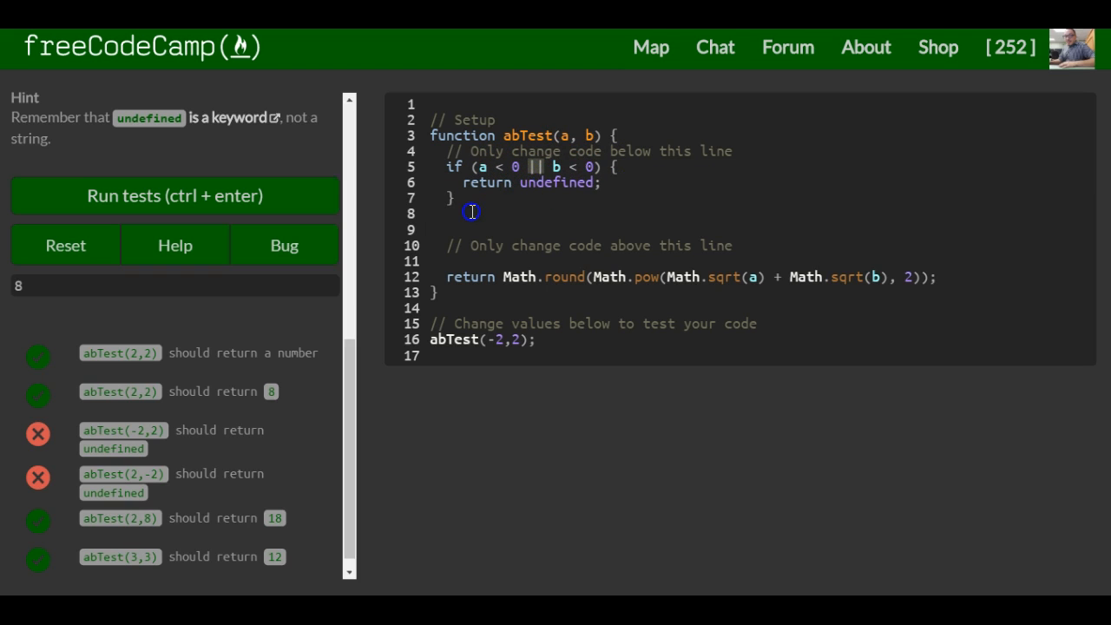
{"action": "mouse_move", "coordinate": [298, 228]}
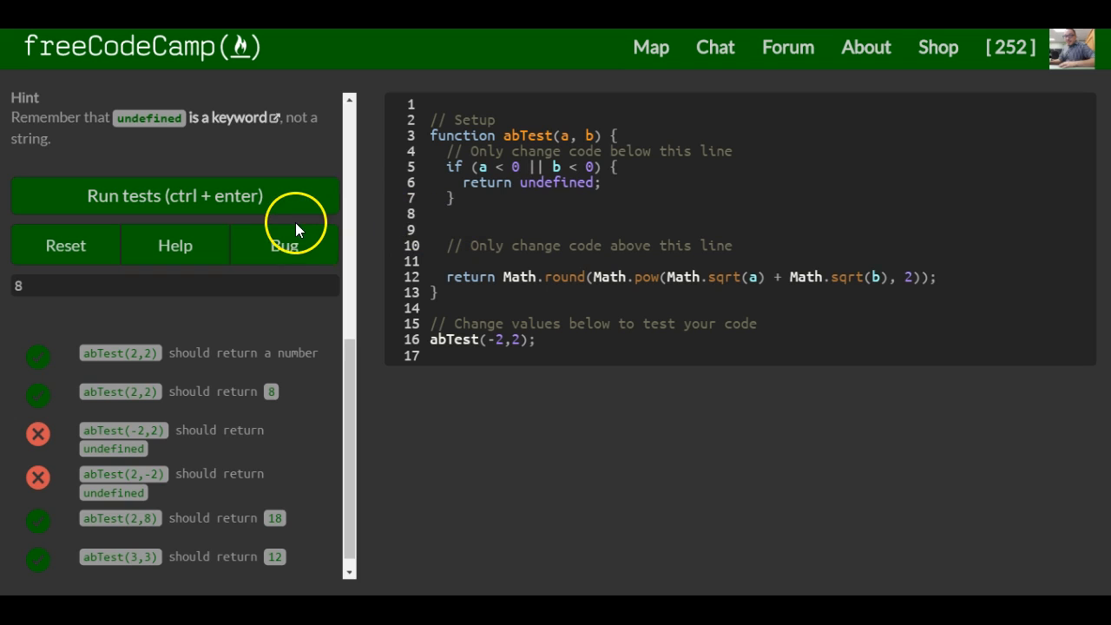
Step: Rerun the tests so every abTest check passes and the challenge-complete dialog appears
{"action": "left_click", "coordinate": [174, 196]}
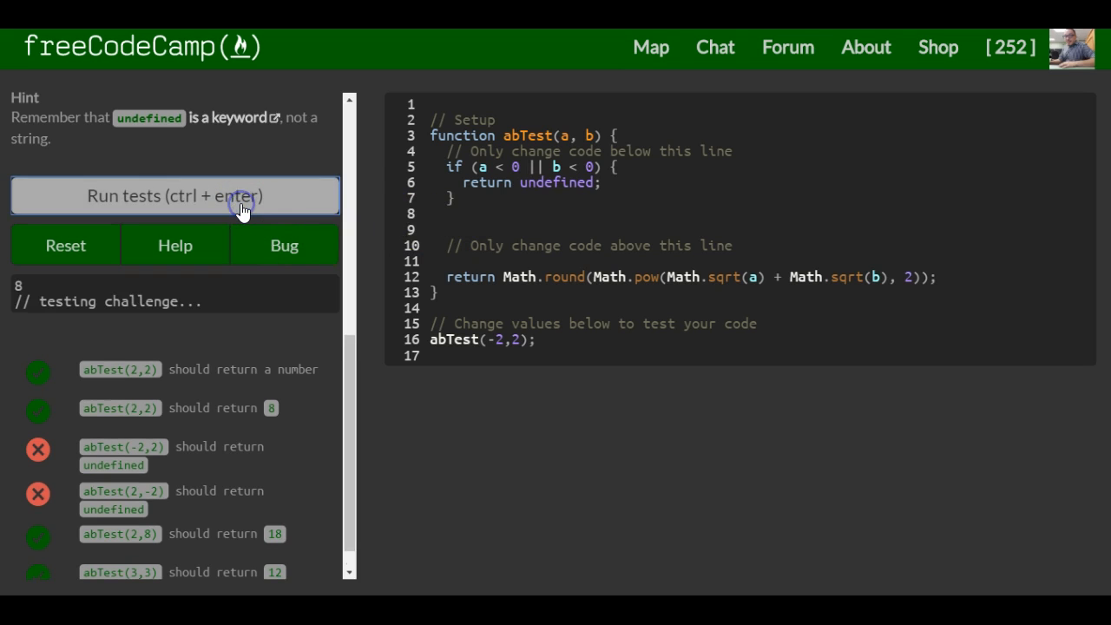
{"action": "left_click", "coordinate": [174, 195]}
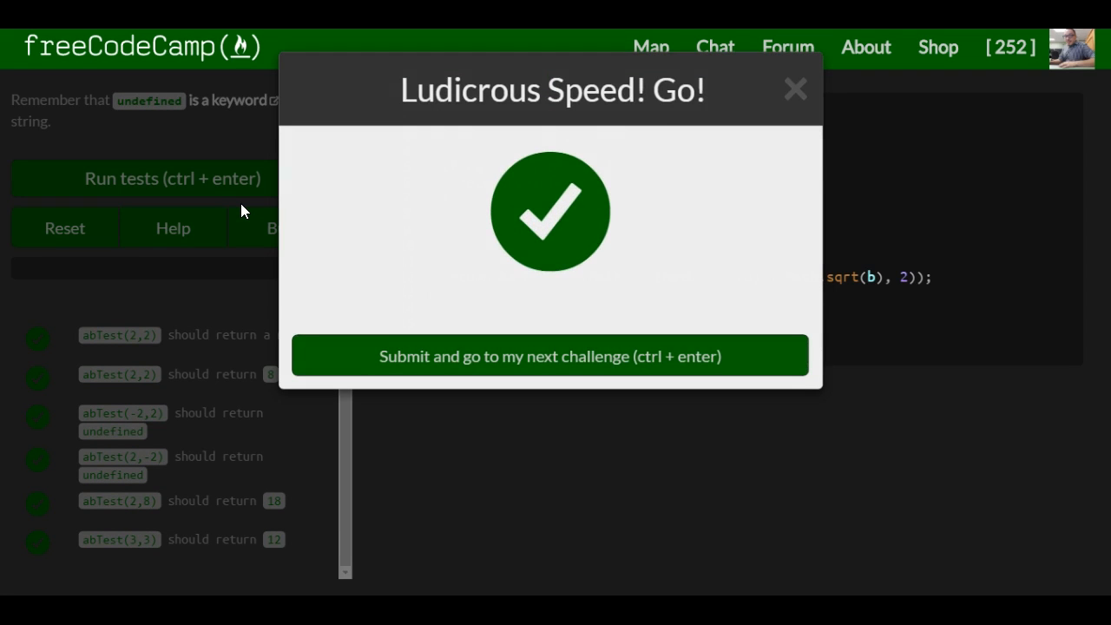